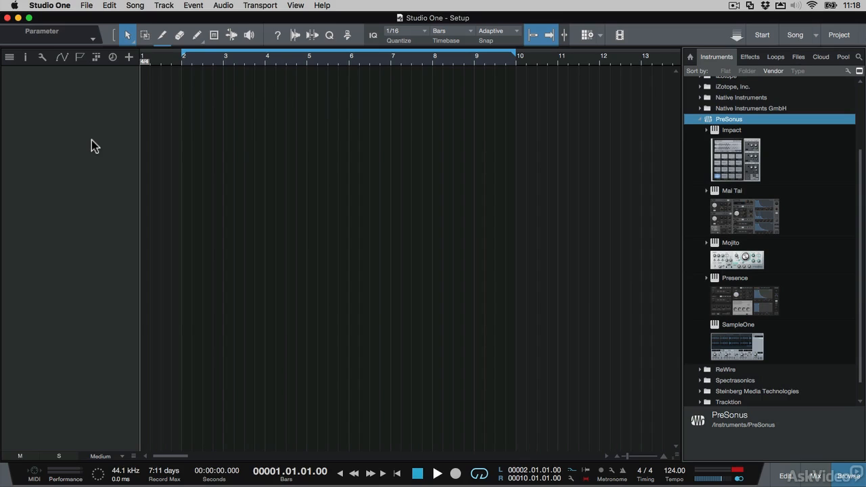
# Bring up Preferences on the External Devices page listing Launchkey and UCNET Remote
pyautogui.click(49, 6)
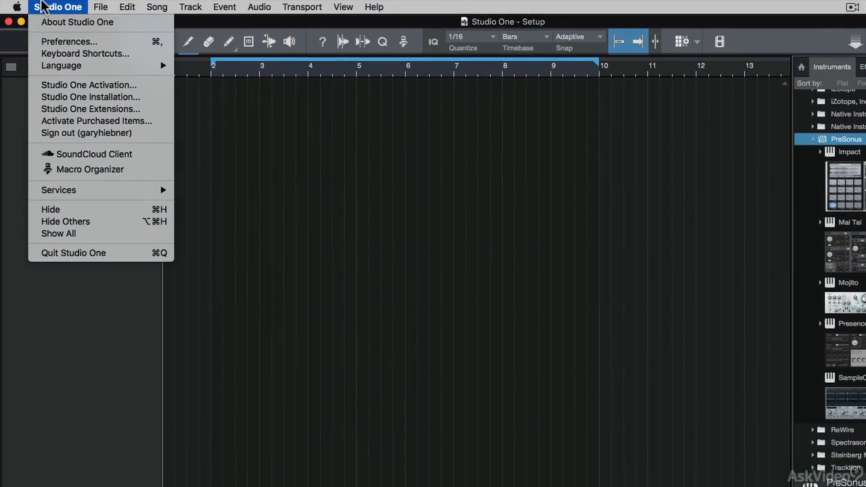
pyautogui.click(69, 40)
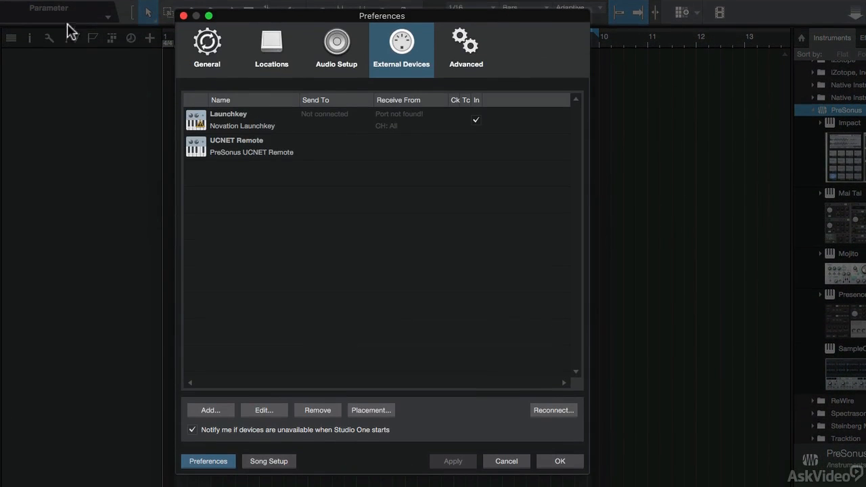
pyautogui.moveTo(401, 42)
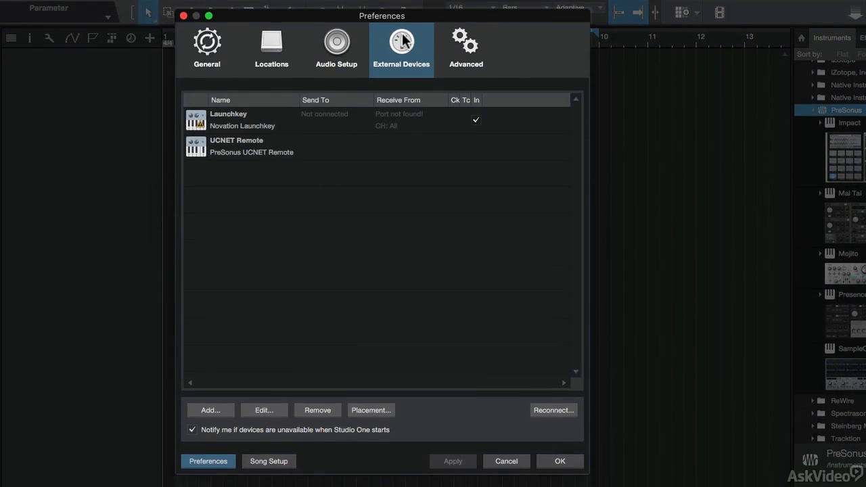
pyautogui.moveTo(299, 132)
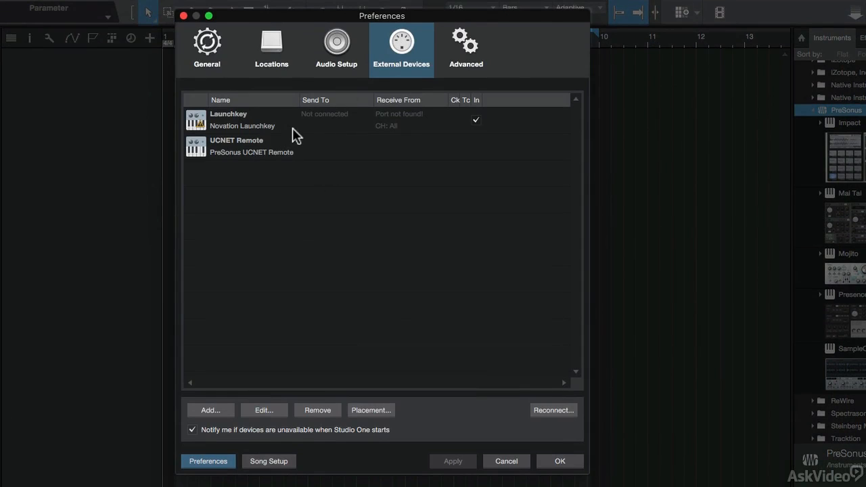
pyautogui.moveTo(306, 200)
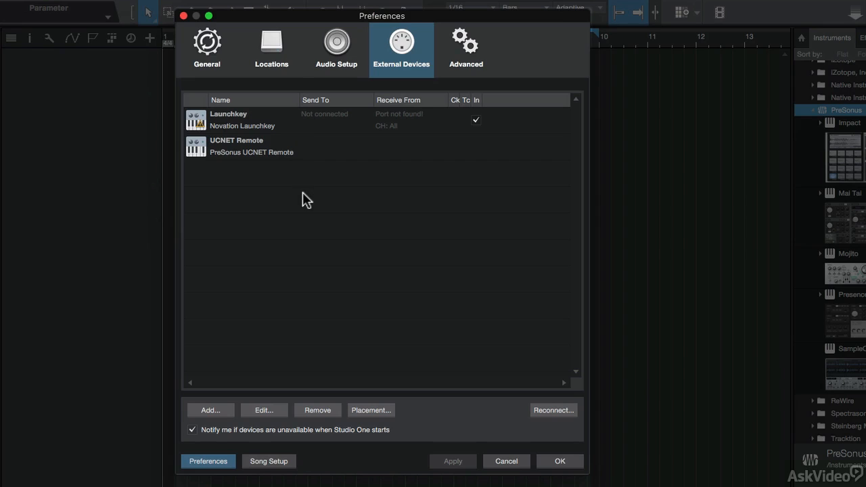
# Begin adding an external device and browse the M-Audio models, viewing the Axiom Pro
pyautogui.click(211, 410)
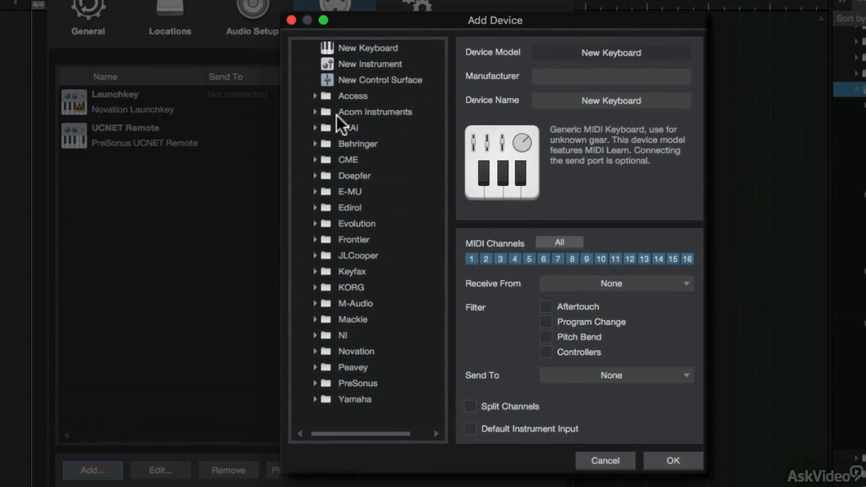
pyautogui.moveTo(403, 138)
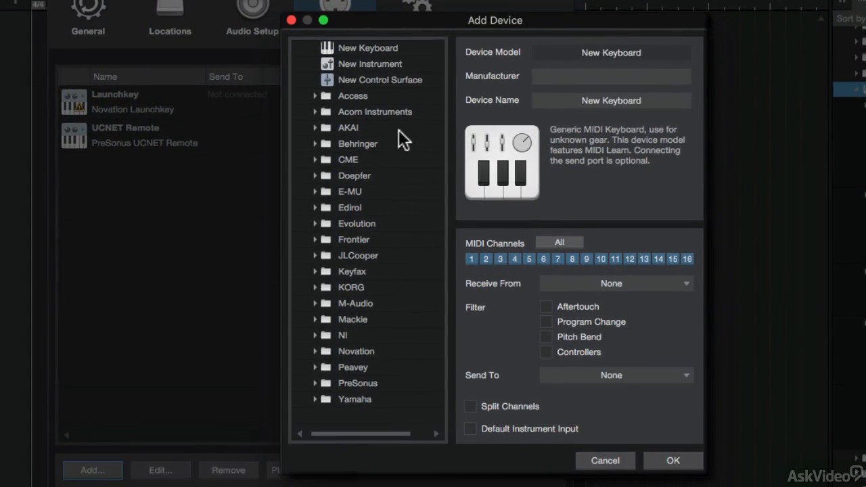
pyautogui.moveTo(324, 319)
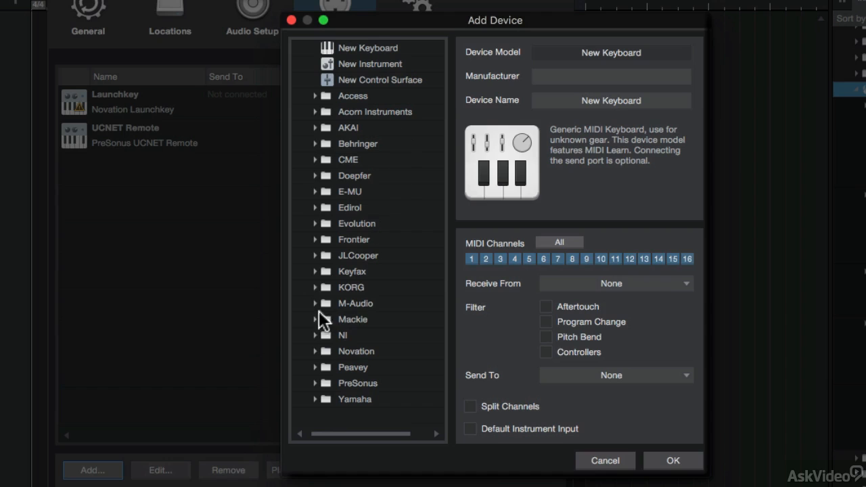
pyautogui.click(354, 303)
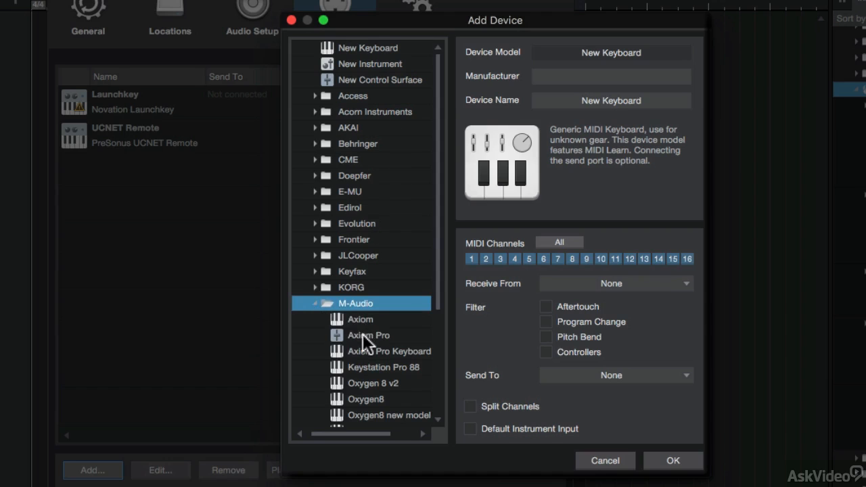
pyautogui.click(368, 336)
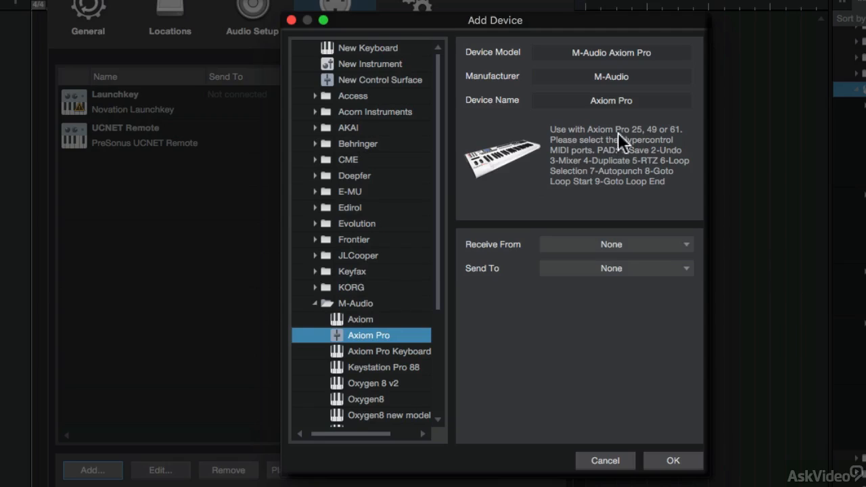
pyautogui.moveTo(441, 271)
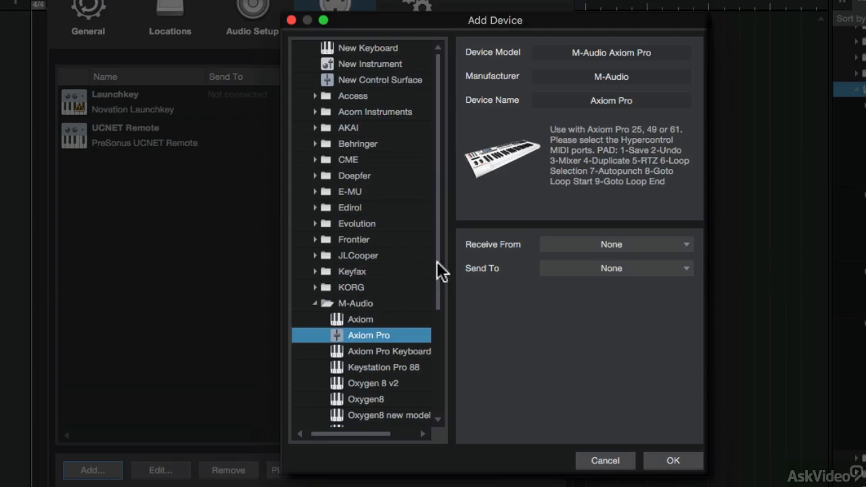
pyautogui.click(315, 303)
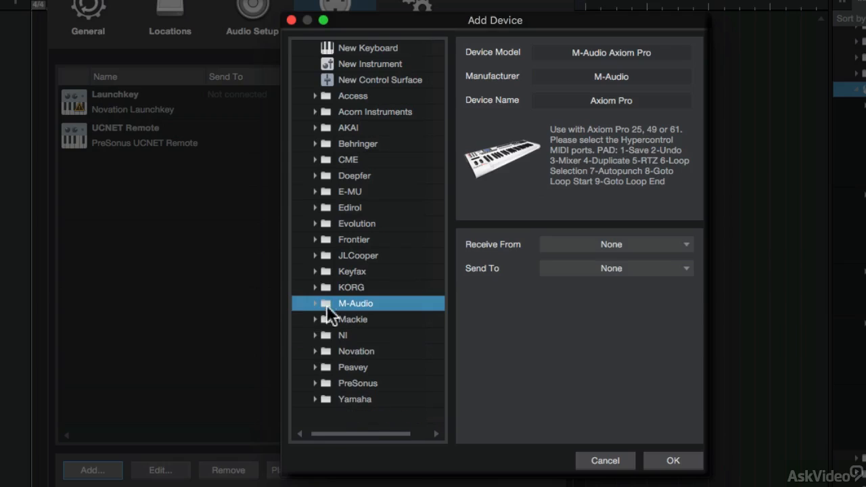
pyautogui.moveTo(368, 43)
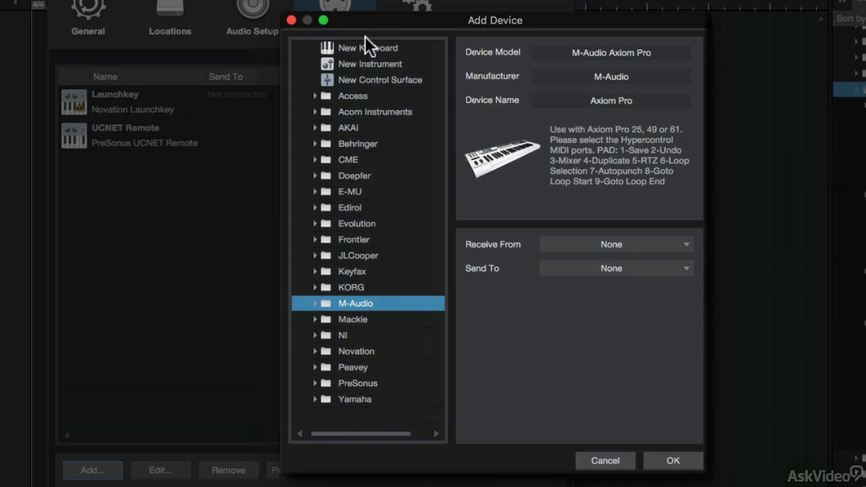
# Define a generic keyboard named Samson Carbon49 receiving MIDI from the Samson Carbon49 port
pyautogui.click(368, 47)
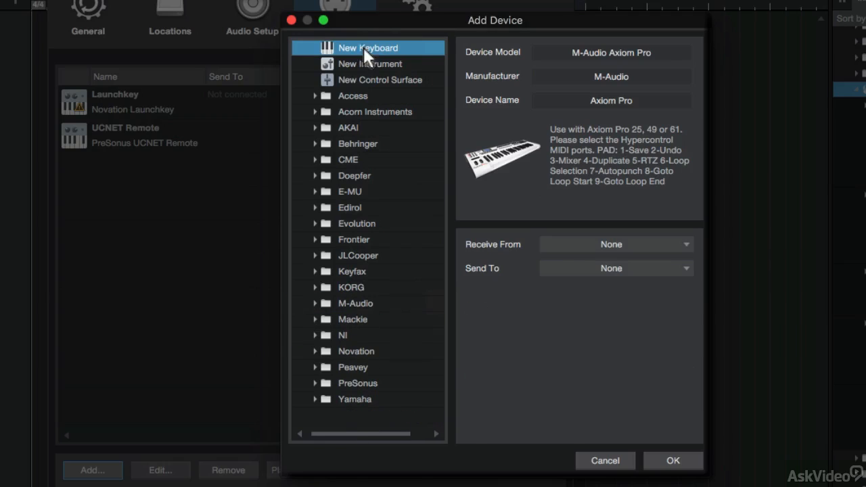
pyautogui.click(369, 47)
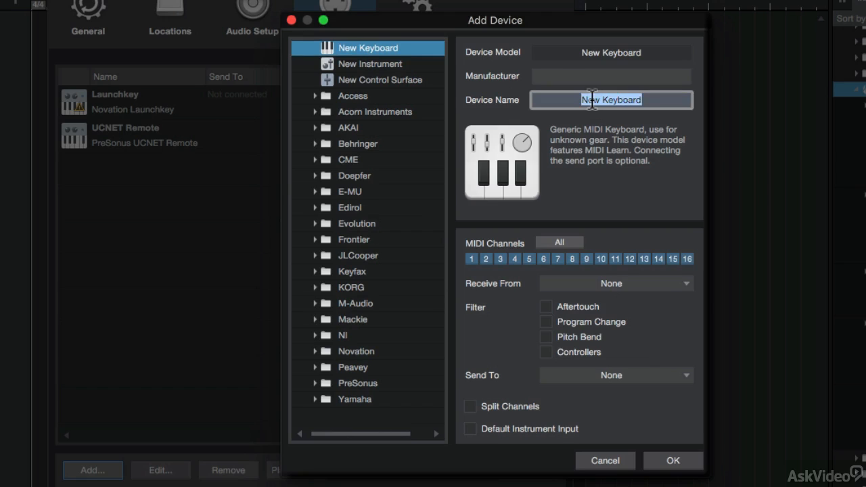
pyautogui.write('Samson Cr')
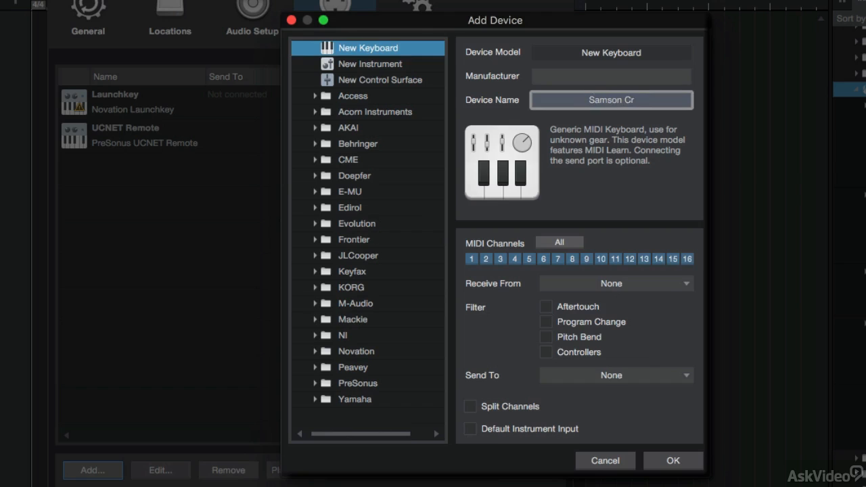
pyautogui.write('bon49')
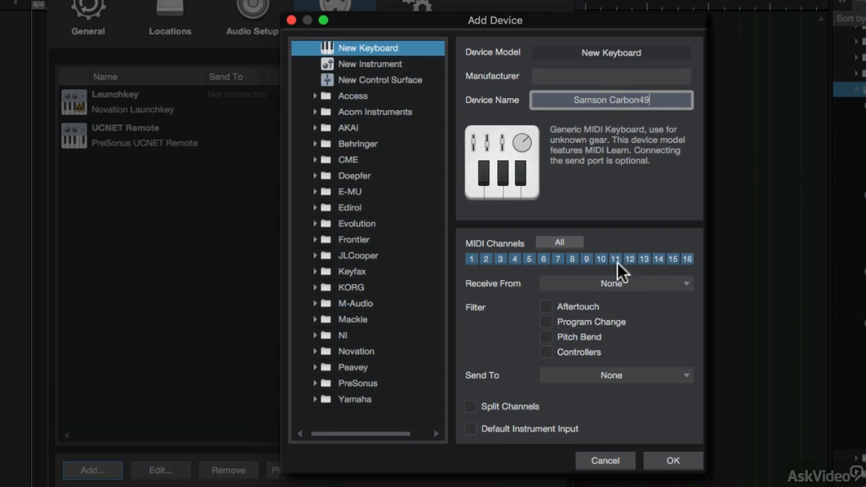
pyautogui.moveTo(642, 279)
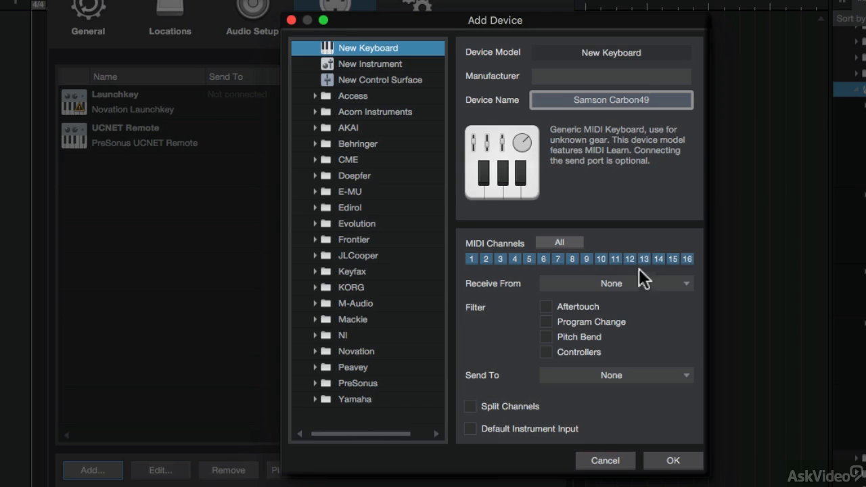
pyautogui.click(614, 283)
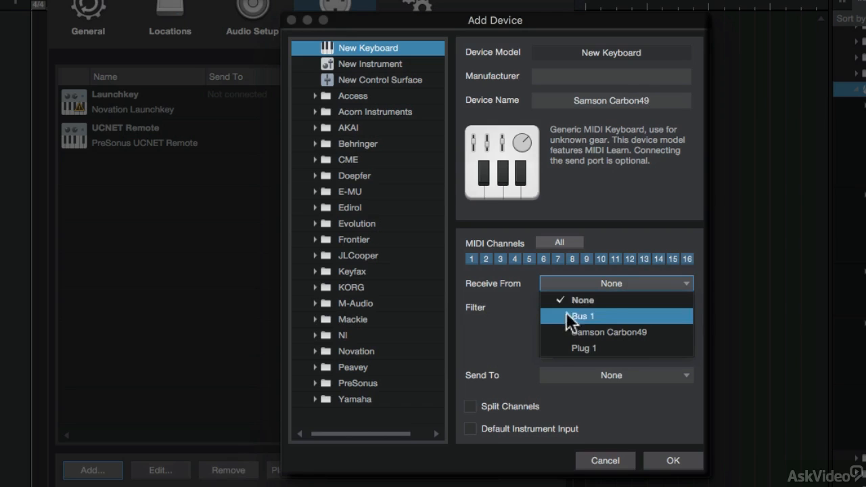
pyautogui.moveTo(622, 333)
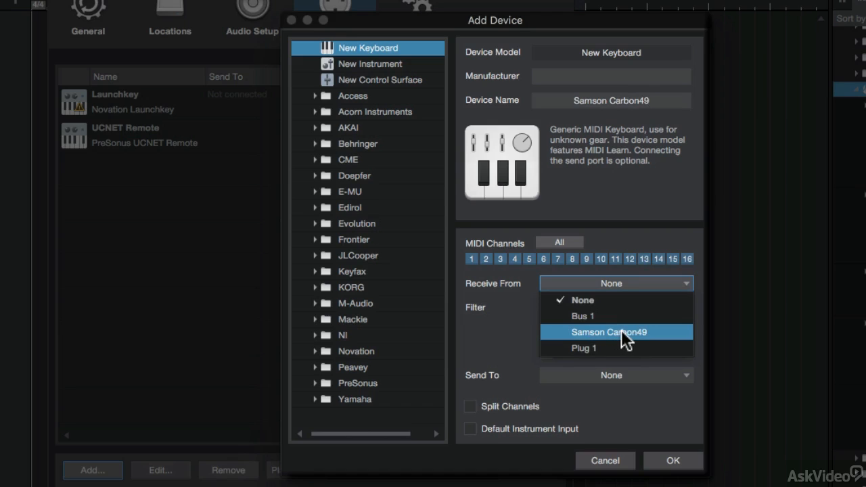
pyautogui.click(609, 331)
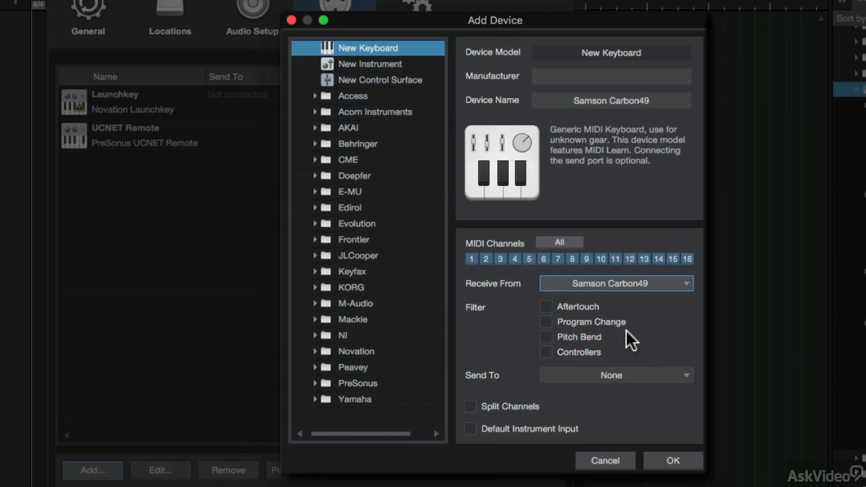
pyautogui.moveTo(476, 436)
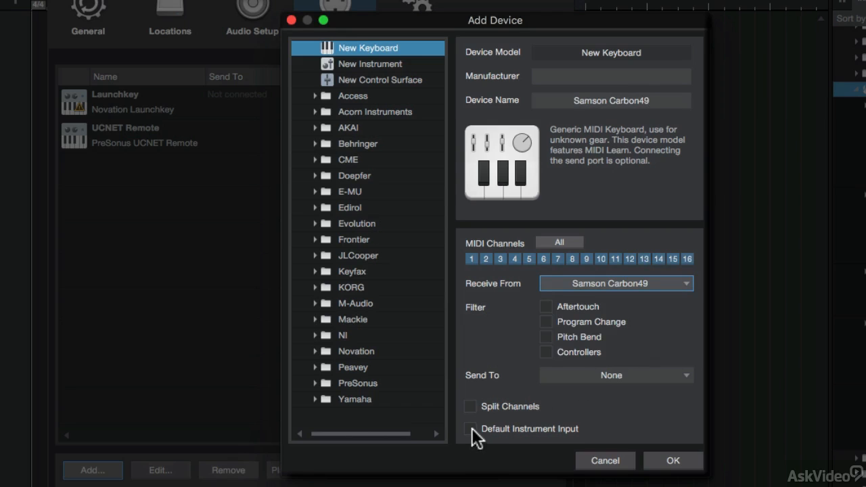
pyautogui.moveTo(669, 466)
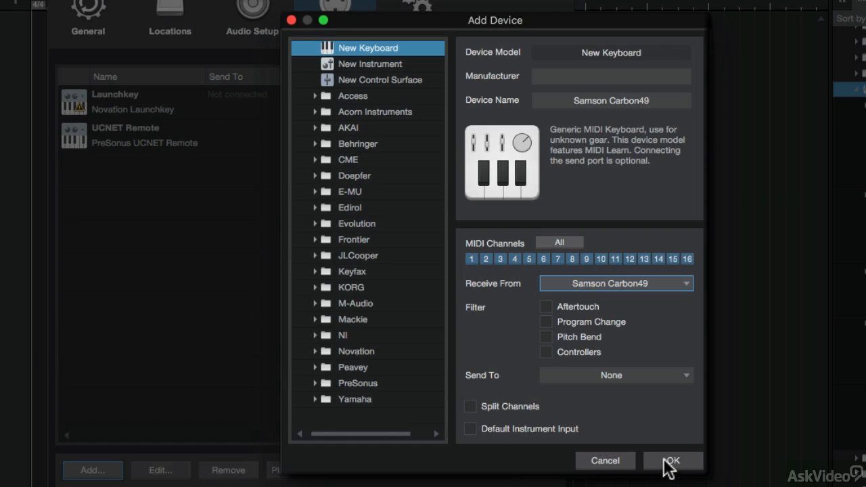
# Confirm the Samson Carbon49 device so it appears in the external devices list
pyautogui.click(671, 460)
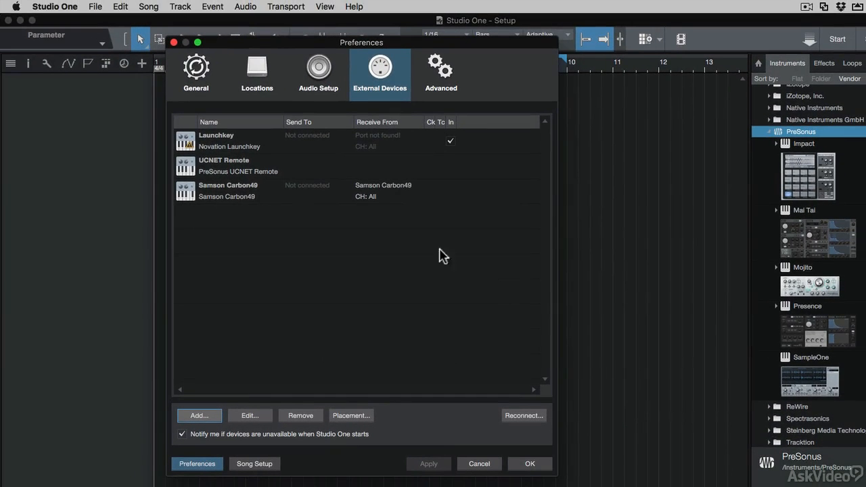
pyautogui.moveTo(282, 196)
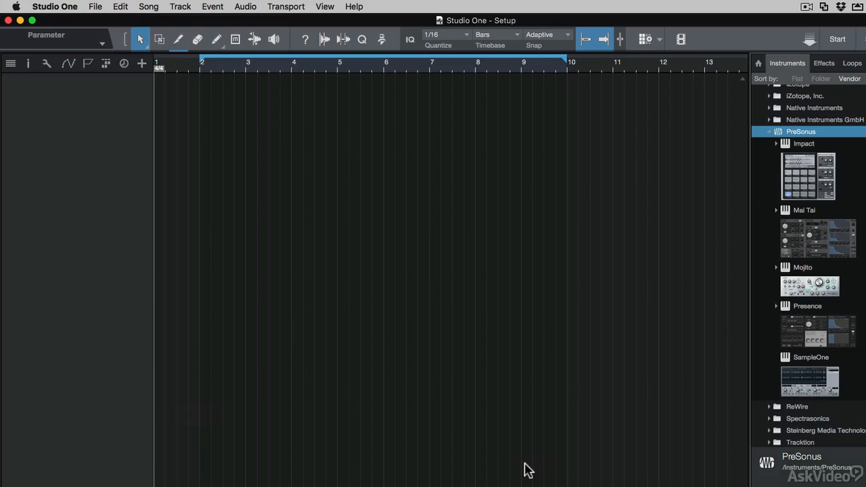
pyautogui.moveTo(192, 7)
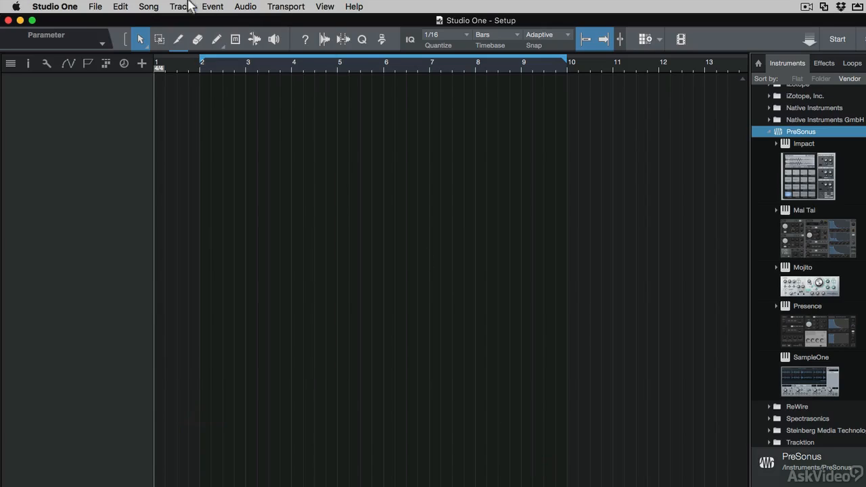
# Create an instrument track with input Samson Carbon49 | Any, played by Mai Tai
pyautogui.click(180, 6)
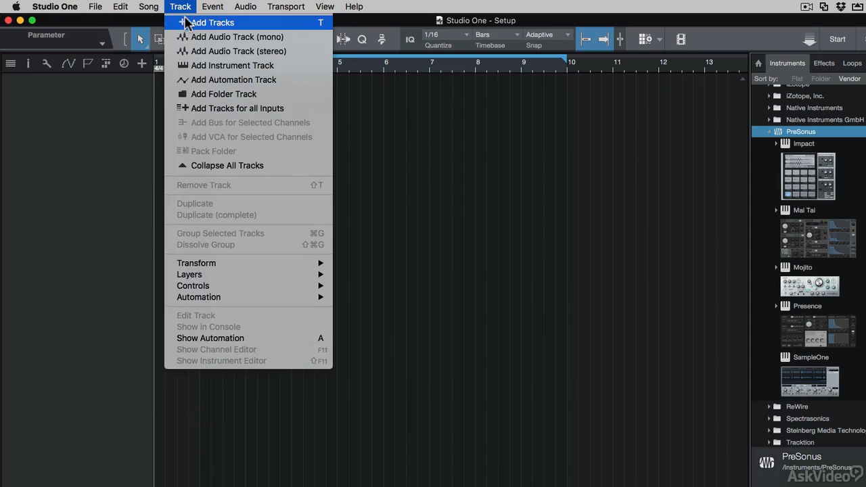
pyautogui.click(213, 22)
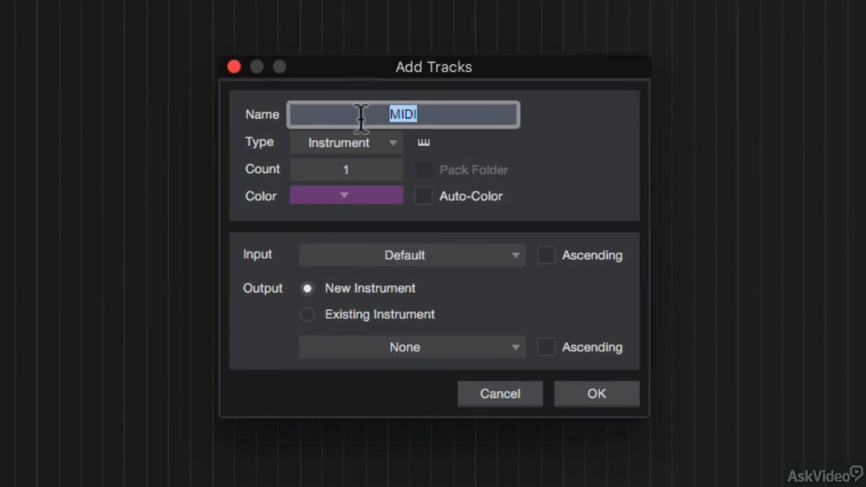
pyautogui.moveTo(395, 152)
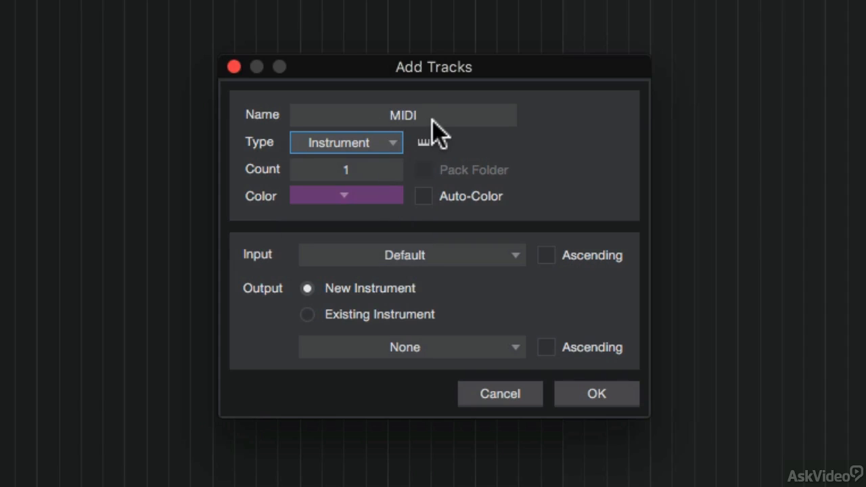
pyautogui.moveTo(270, 273)
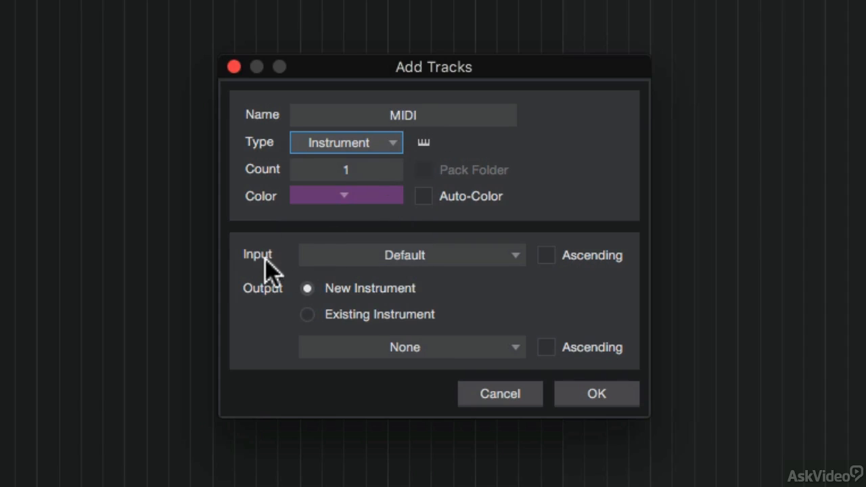
pyautogui.click(411, 254)
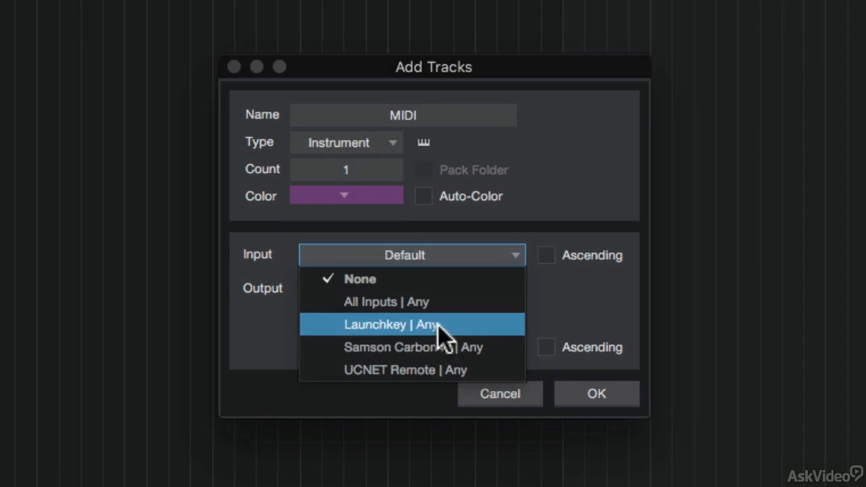
pyautogui.moveTo(368, 346)
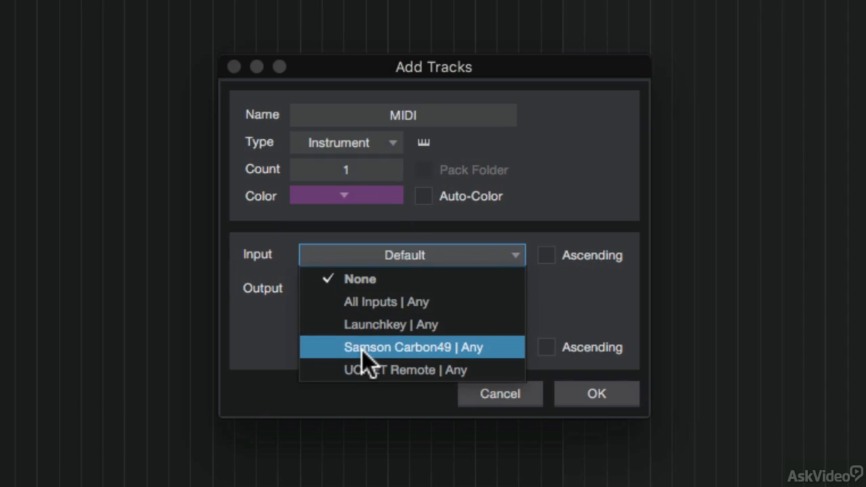
pyautogui.click(413, 346)
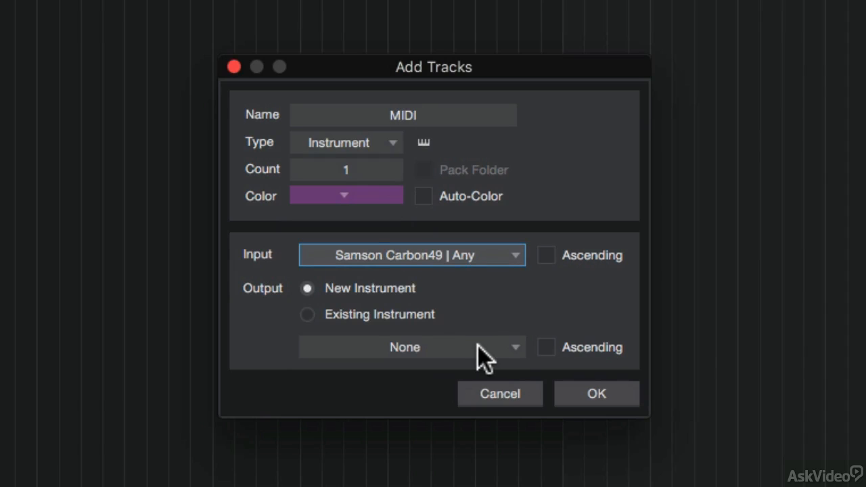
pyautogui.click(411, 346)
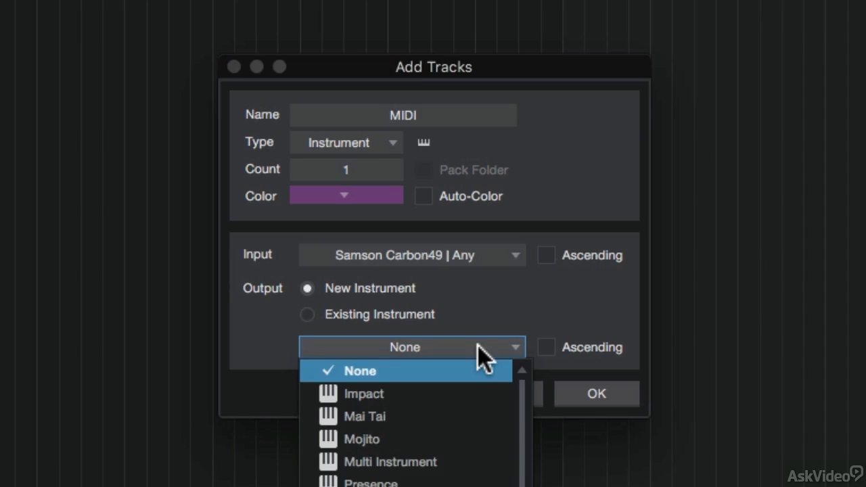
pyautogui.moveTo(480, 359)
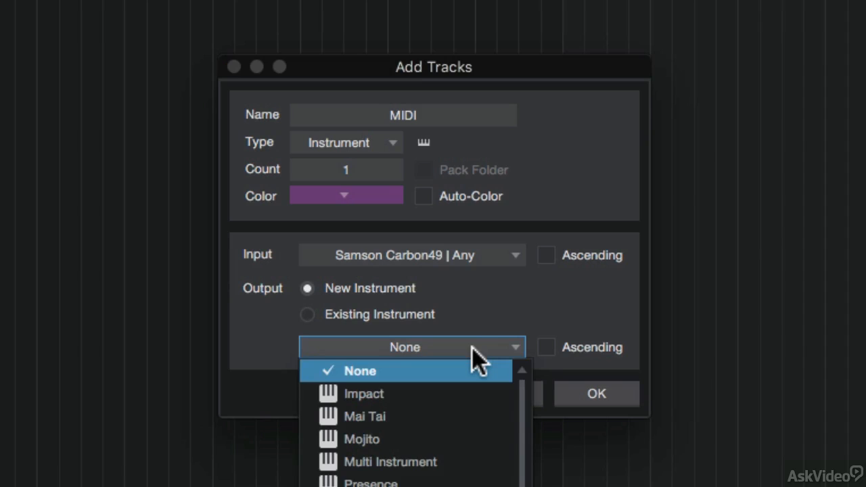
pyautogui.click(365, 416)
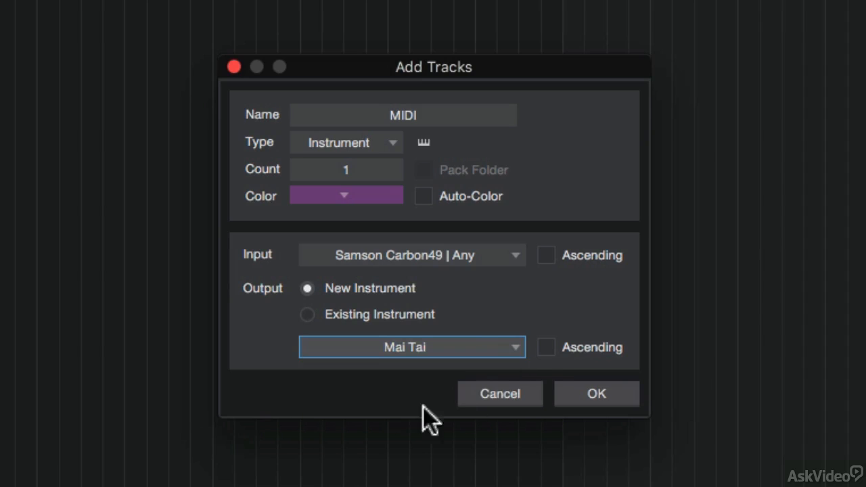
pyautogui.click(595, 393)
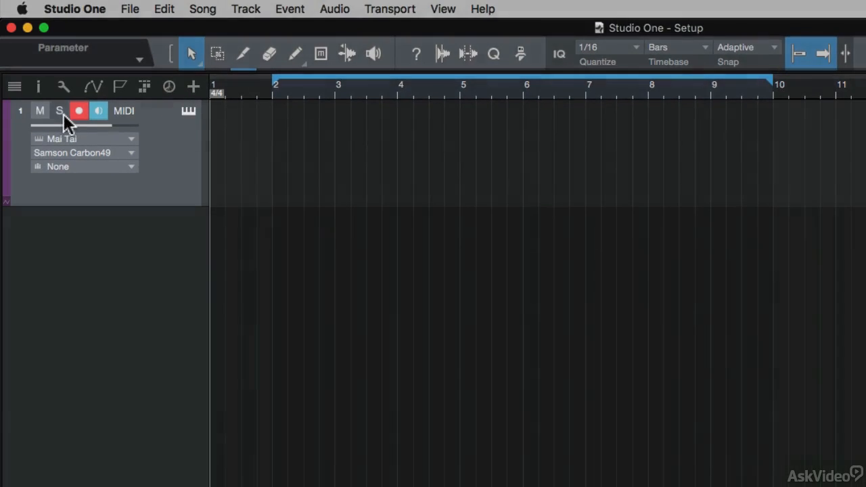
pyautogui.moveTo(97, 111)
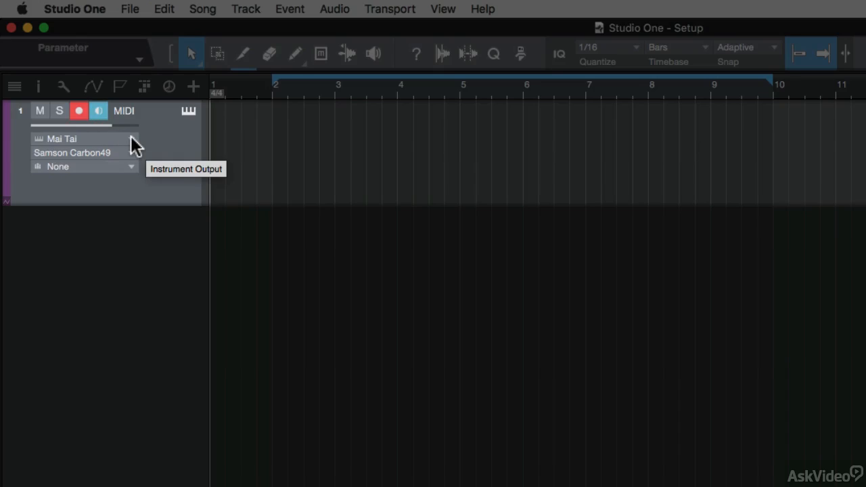
pyautogui.moveTo(133, 159)
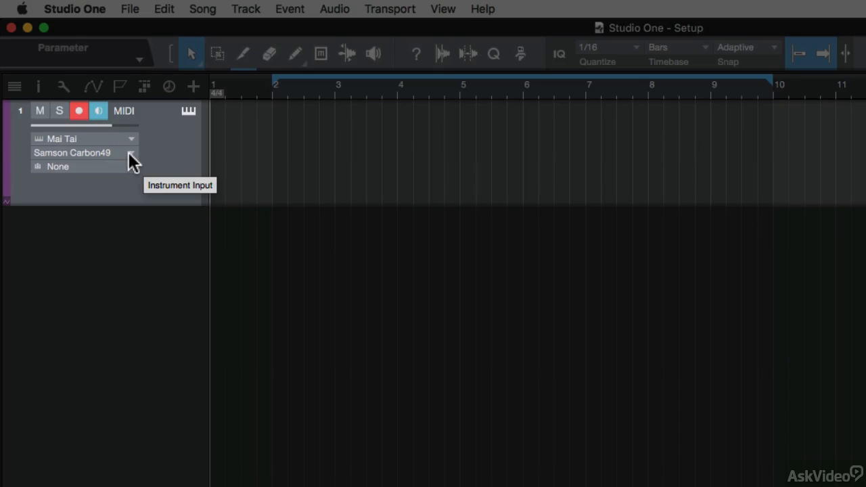